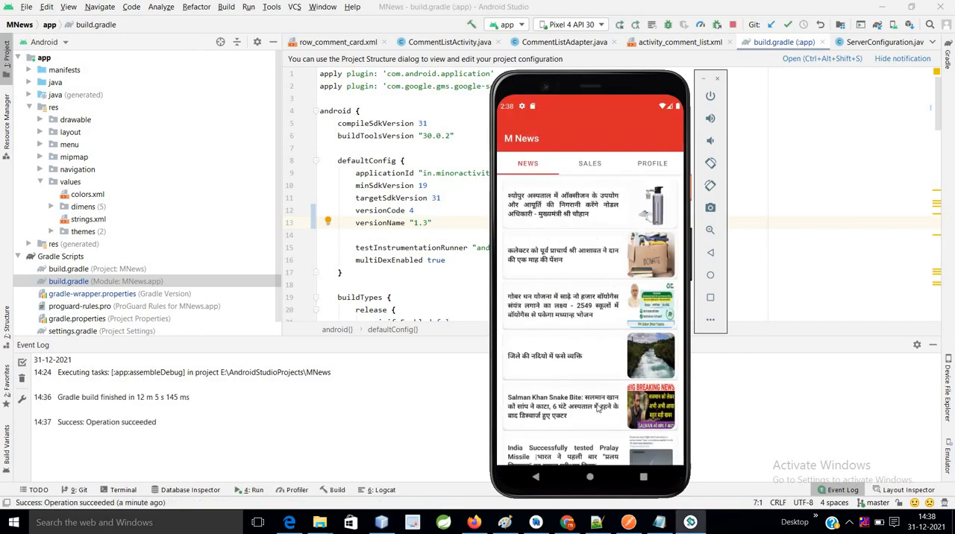
{"action": "mouse_move", "coordinate": [614, 354]}
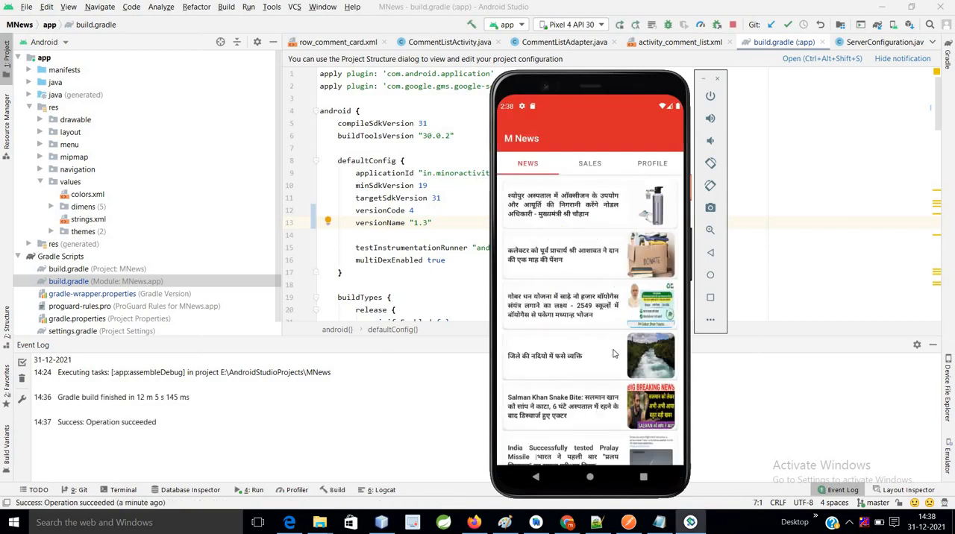
Relaunch M News from the emulator home screen, scroll the feed, and open SALES listings.
{"action": "scroll", "scroll_direction": "down", "scroll_amount": 3}
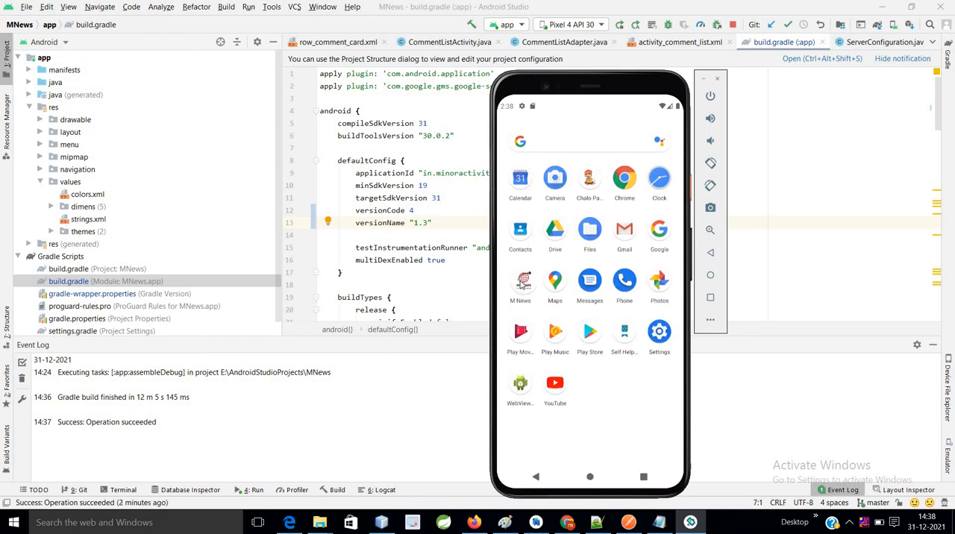
{"action": "left_click", "coordinate": [520, 285]}
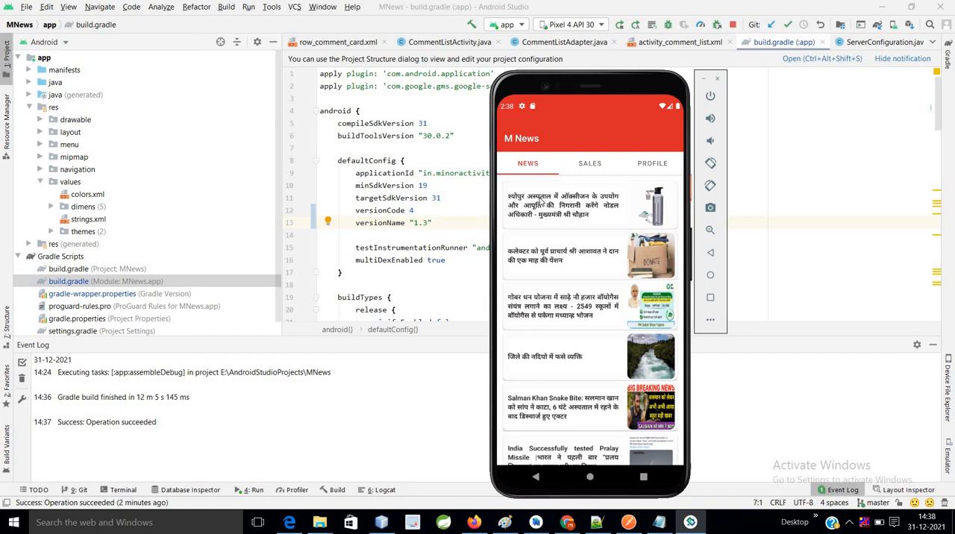
{"action": "mouse_move", "coordinate": [610, 184]}
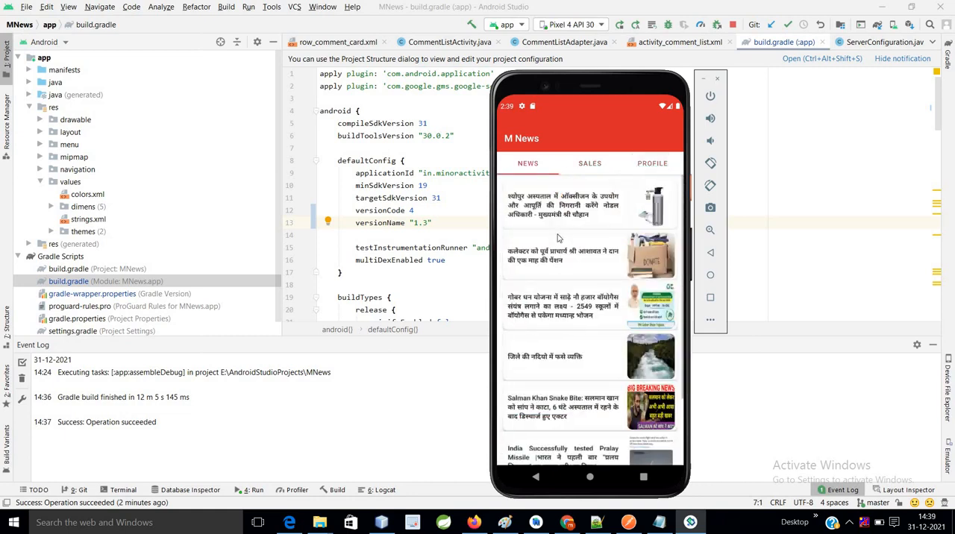
{"action": "scroll", "scroll_direction": "down", "scroll_amount": 3}
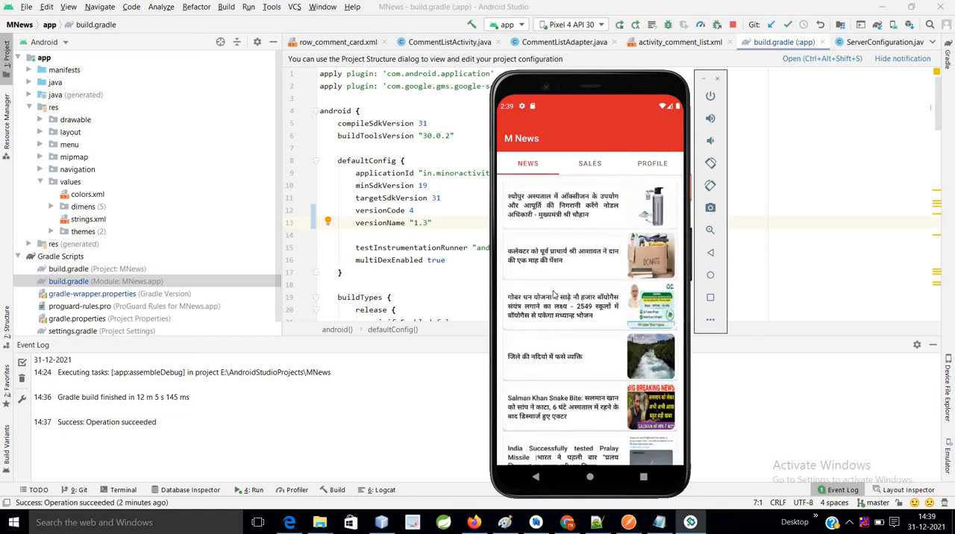
{"action": "left_click", "coordinate": [563, 306]}
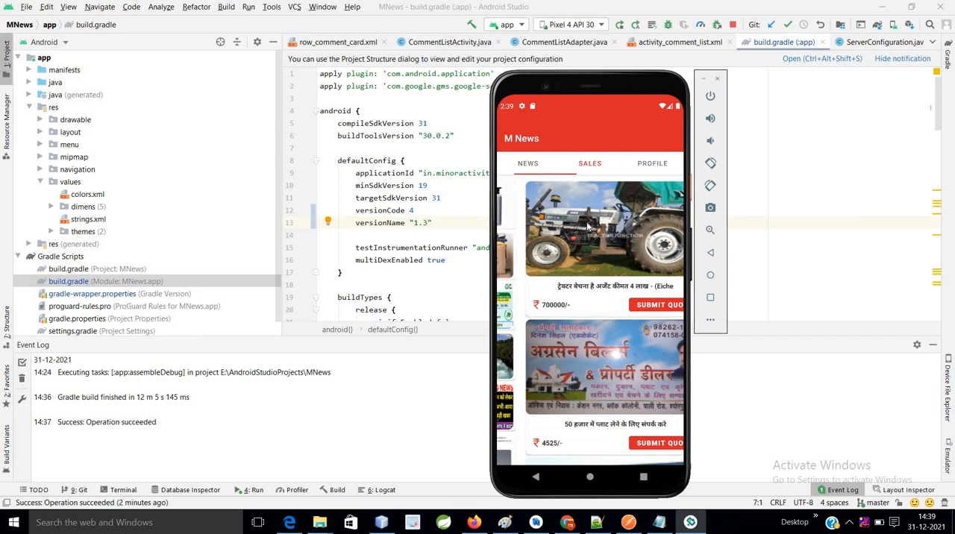
Open the M News PROFILE tab to show the Google or mobile number login screen.
{"action": "left_click", "coordinate": [604, 227]}
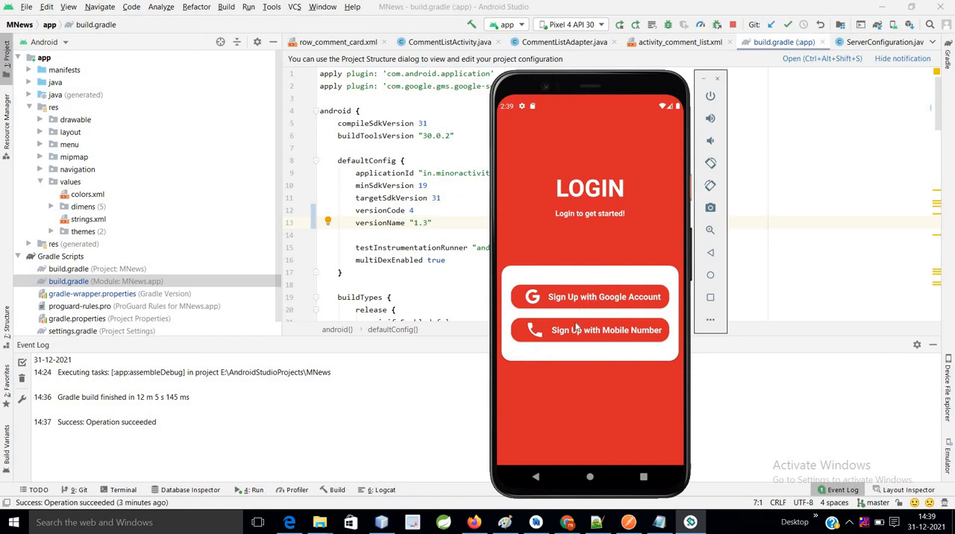
{"action": "mouse_move", "coordinate": [589, 331]}
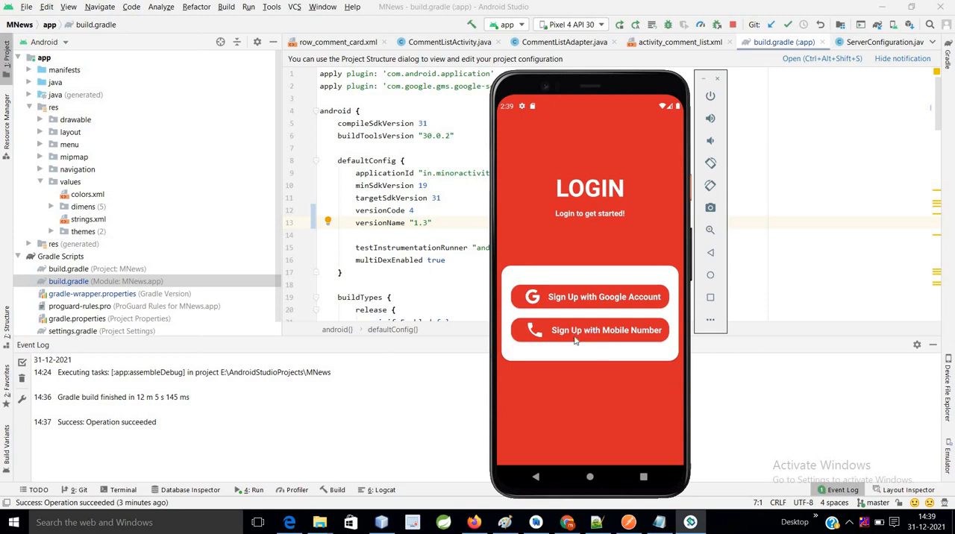
{"action": "left_click", "coordinate": [589, 330]}
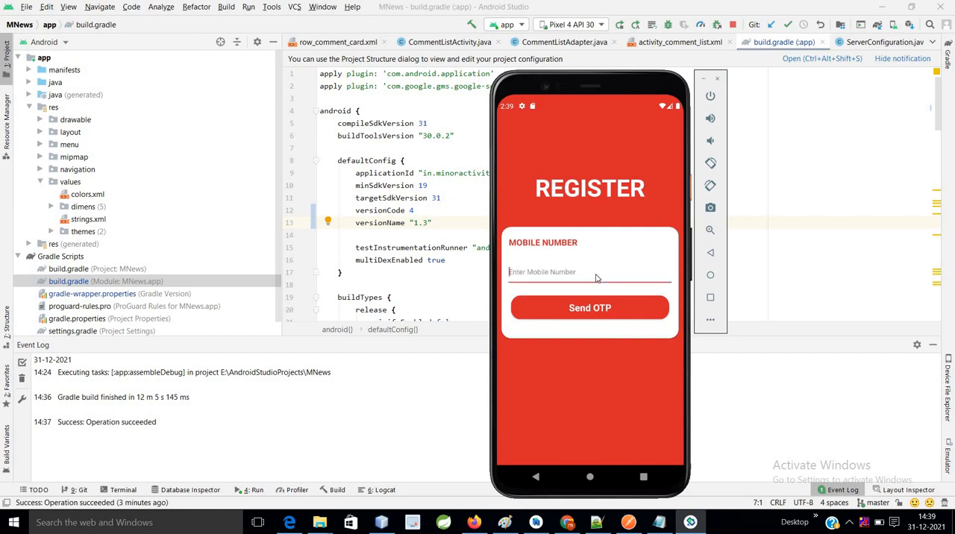
{"action": "type", "text": "8888"}
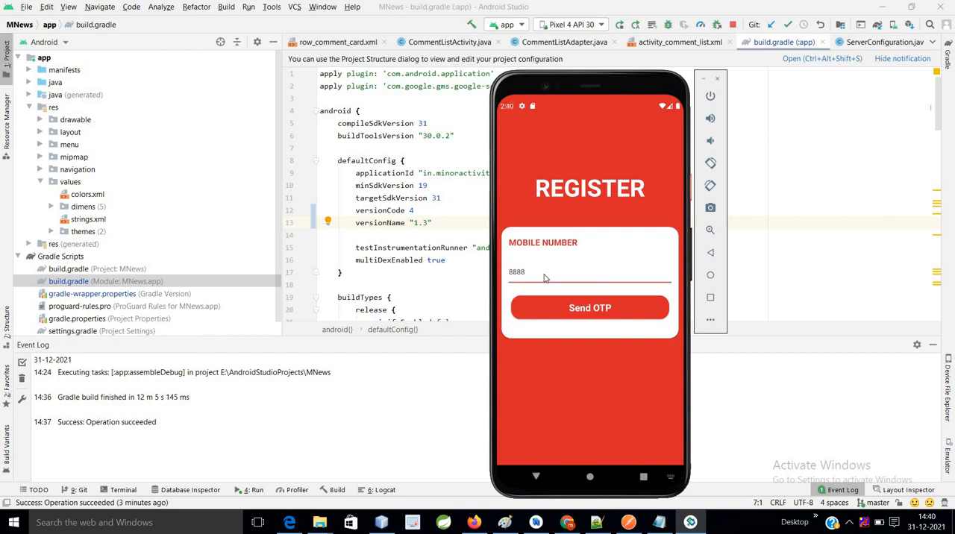
{"action": "left_click", "coordinate": [590, 308]}
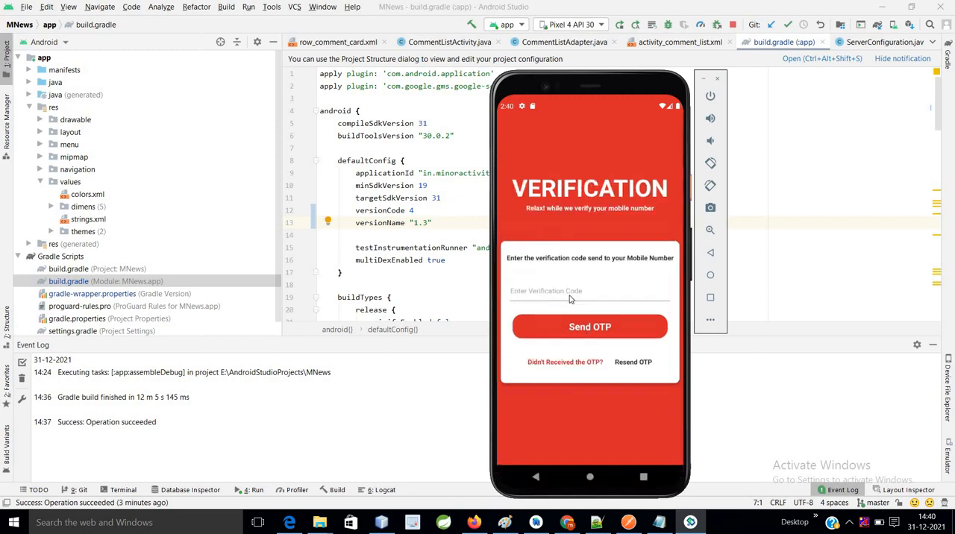
{"action": "left_click", "coordinate": [589, 291]}
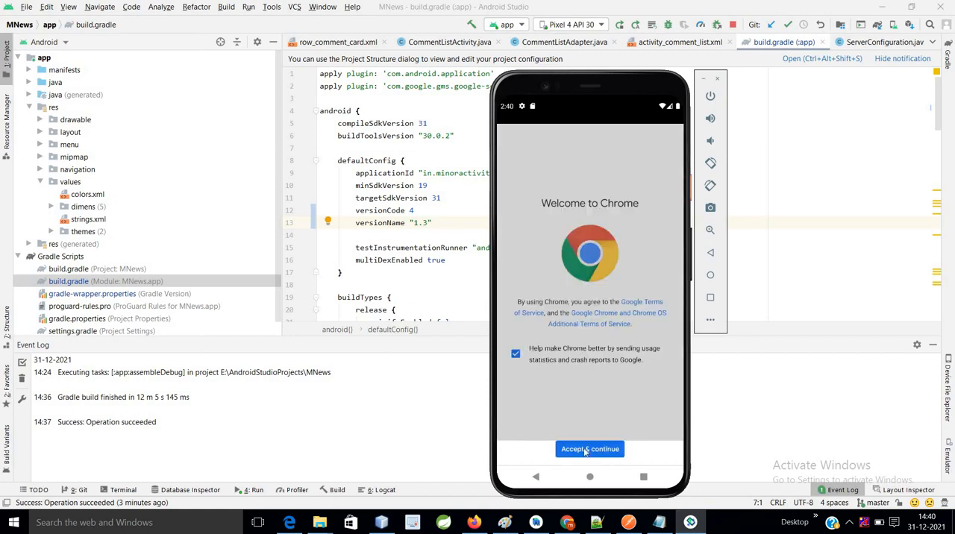
{"action": "left_click", "coordinate": [589, 448]}
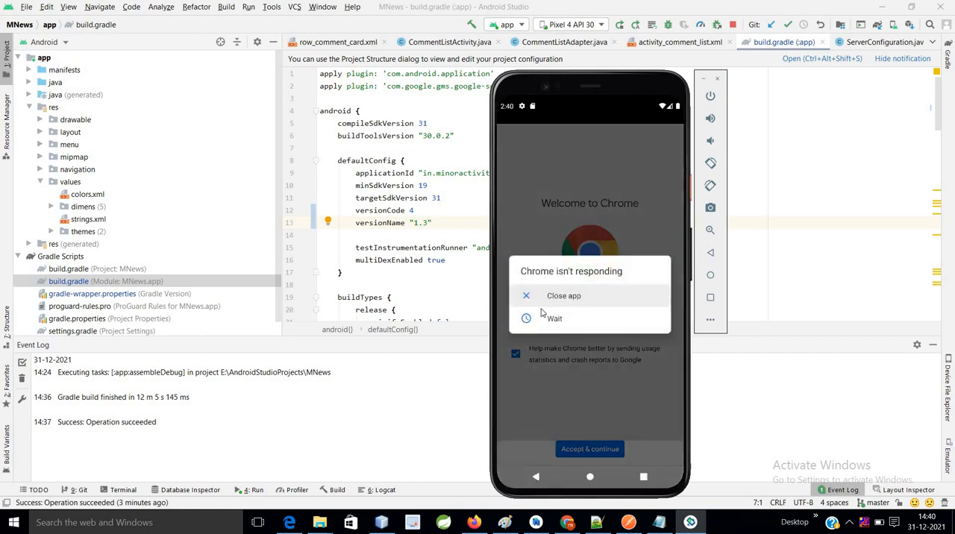
{"action": "mouse_move", "coordinate": [541, 300]}
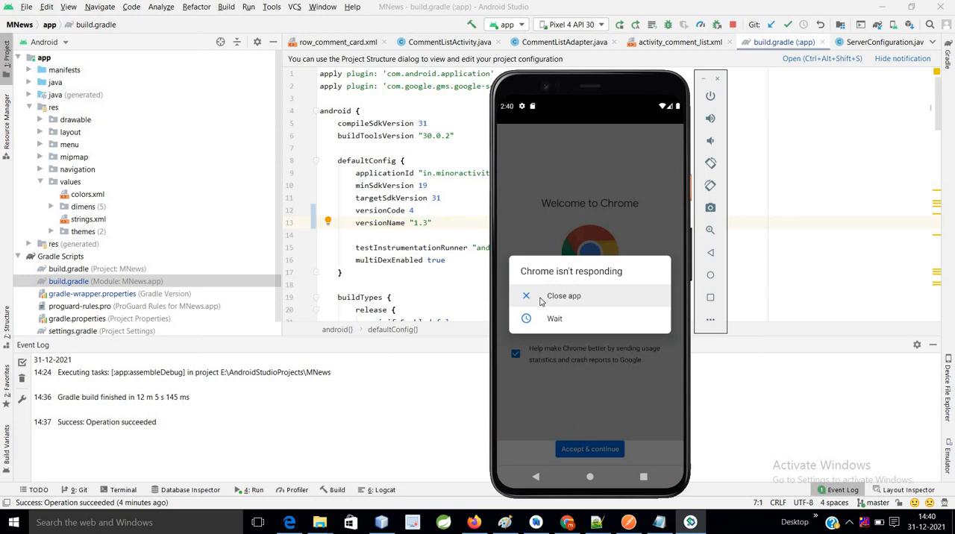
{"action": "left_click", "coordinate": [563, 295]}
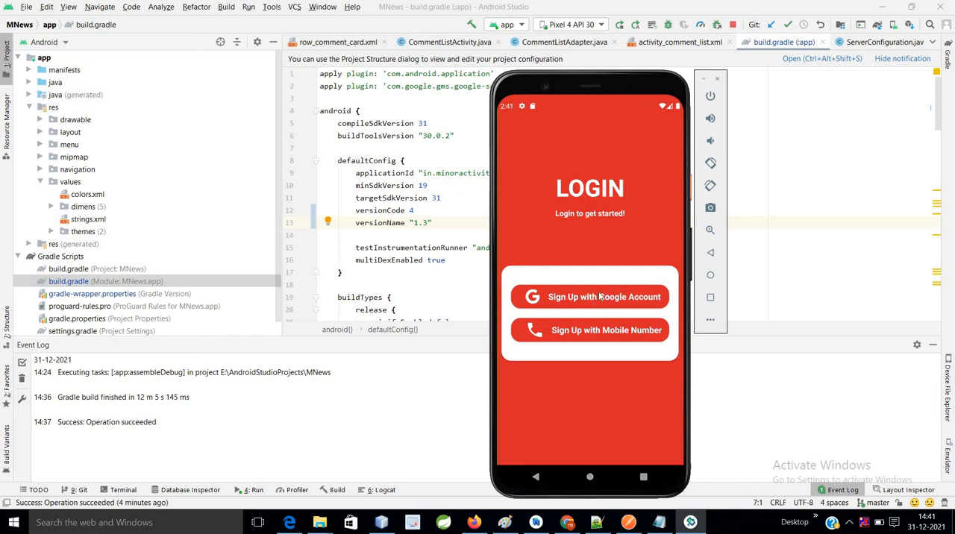
Start Google account sign-up, then scroll through the M News article feed.
{"action": "left_click", "coordinate": [589, 296]}
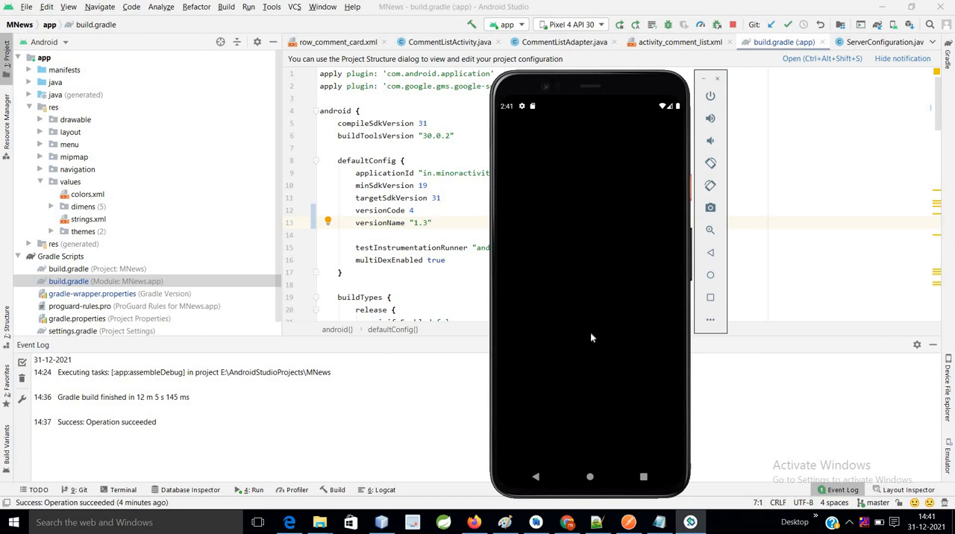
{"action": "mouse_move", "coordinate": [613, 268]}
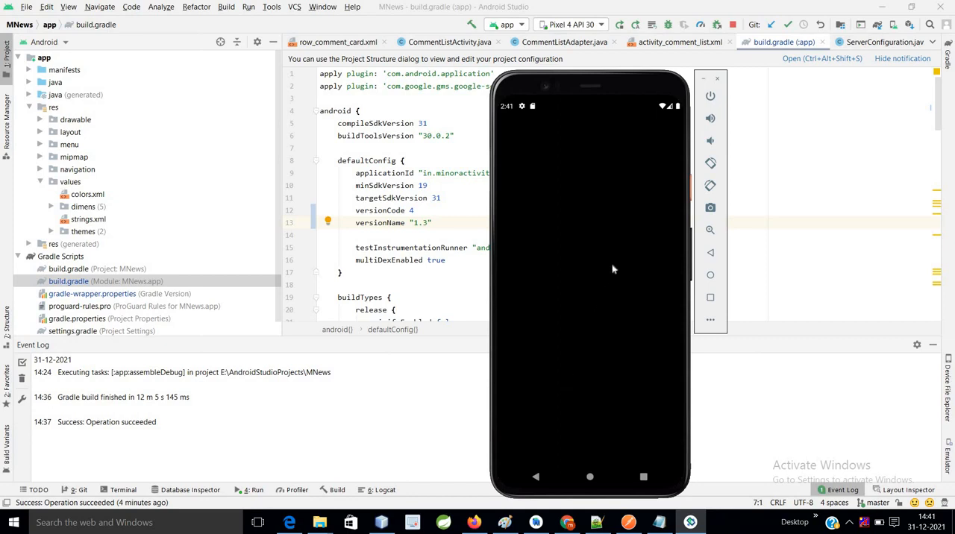
{"action": "mouse_move", "coordinate": [610, 261]}
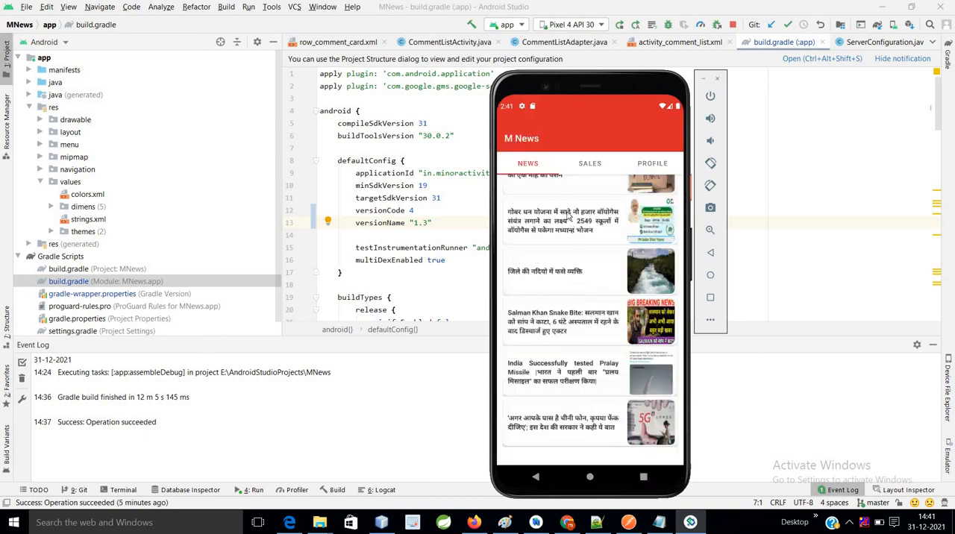
{"action": "scroll", "scroll_direction": "up", "scroll_amount": 3}
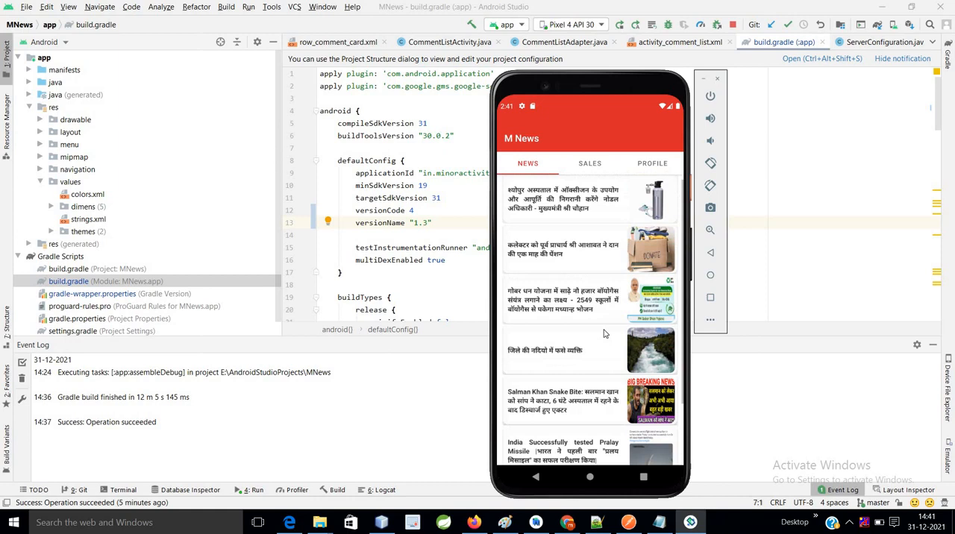
{"action": "scroll", "scroll_direction": "down", "scroll_amount": 3}
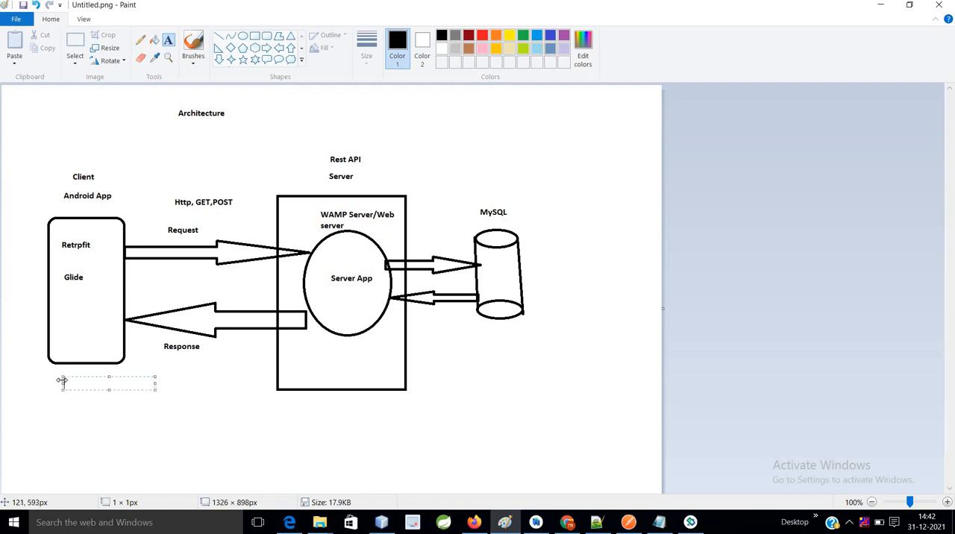
Type the Sales and News notes: users submit news and products, admin can accept or reject.
{"action": "type", "text": "Sales-->Add product by user"}
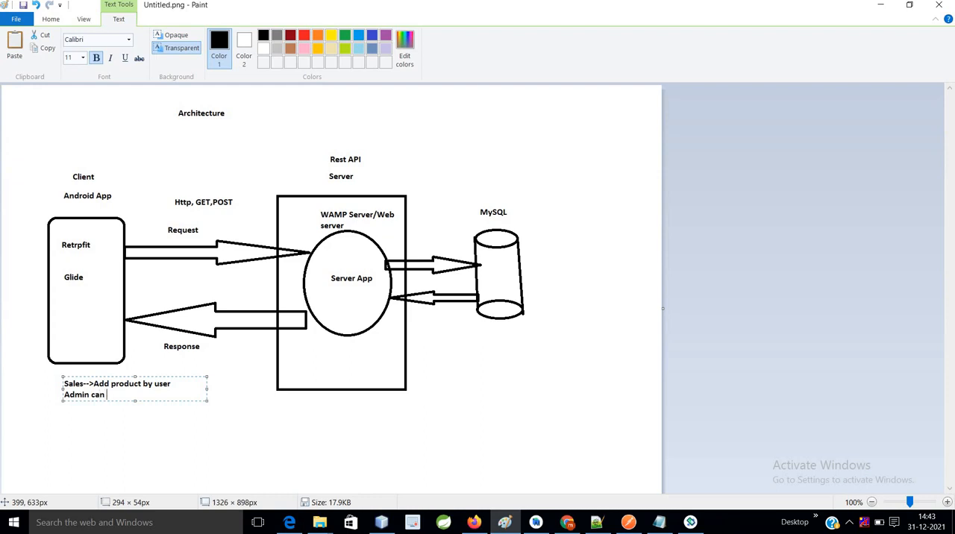
{"action": "type", "text": "Accept Reject"}
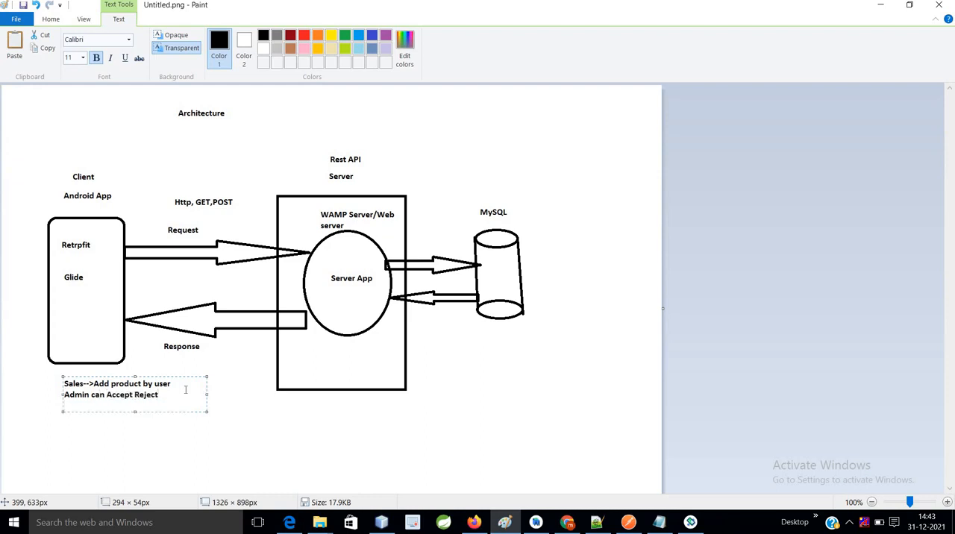
{"action": "type", "text": "News"}
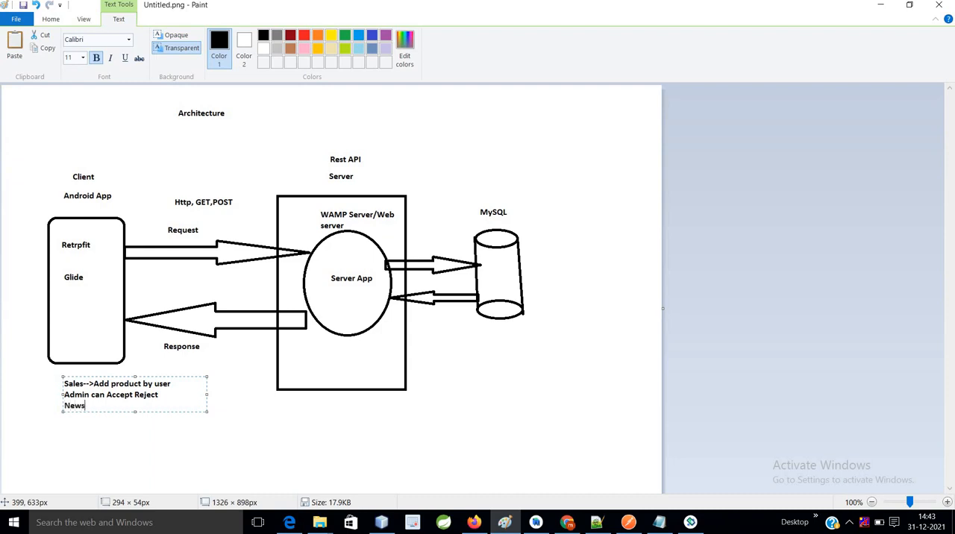
{"action": "type", "text": "-"}
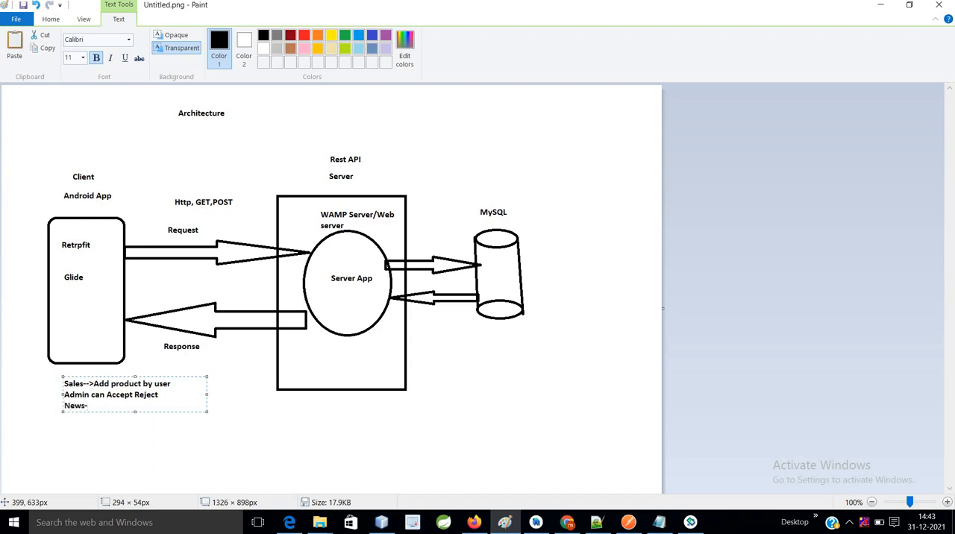
{"action": "type", "text": ">"}
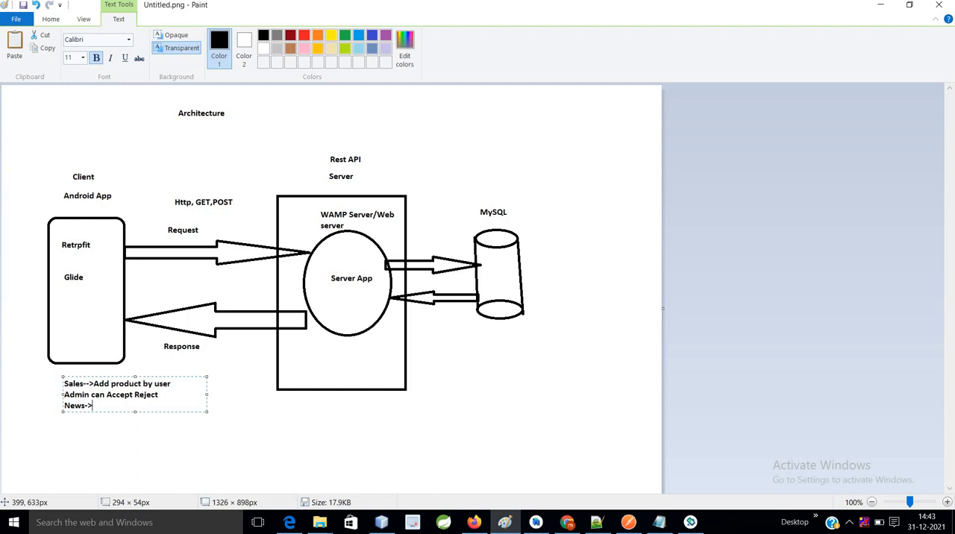
{"action": "type", "text": "User can submit news and Ad"}
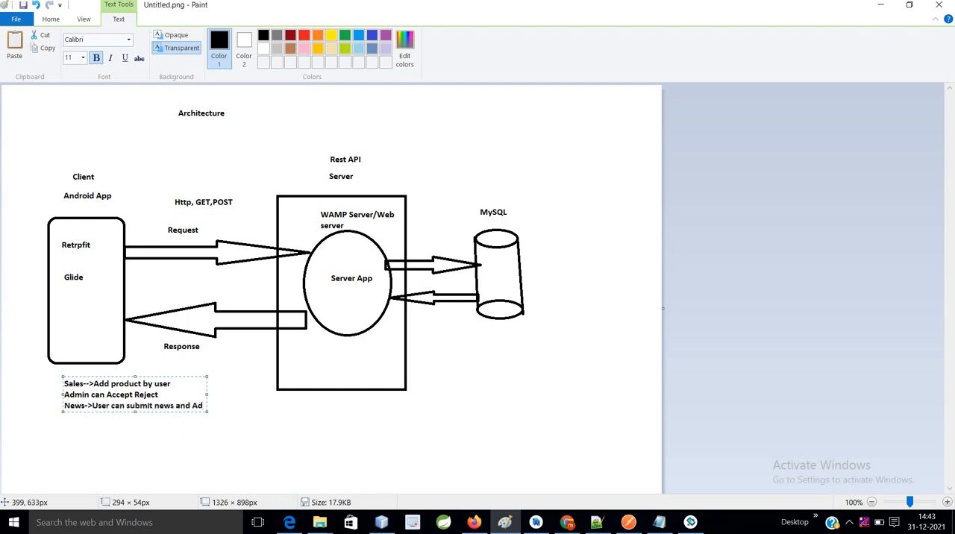
{"action": "type", "text": "Admin can accept and recject"}
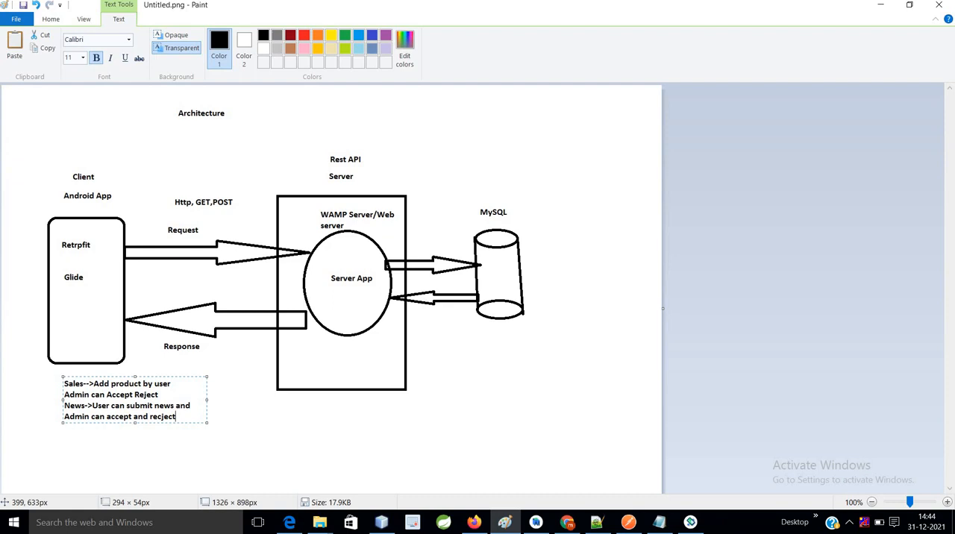
{"action": "mouse_move", "coordinate": [510, 441]}
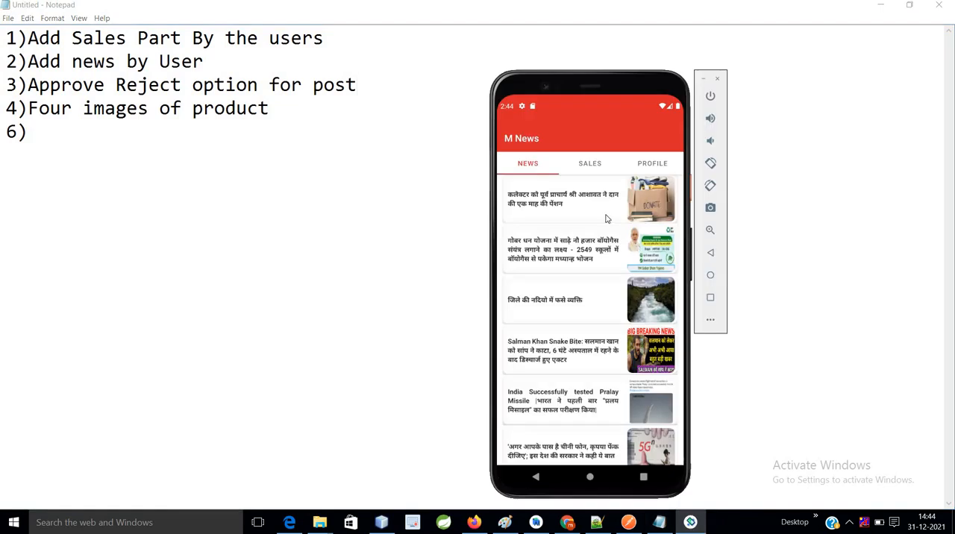
{"action": "mouse_move", "coordinate": [640, 204]}
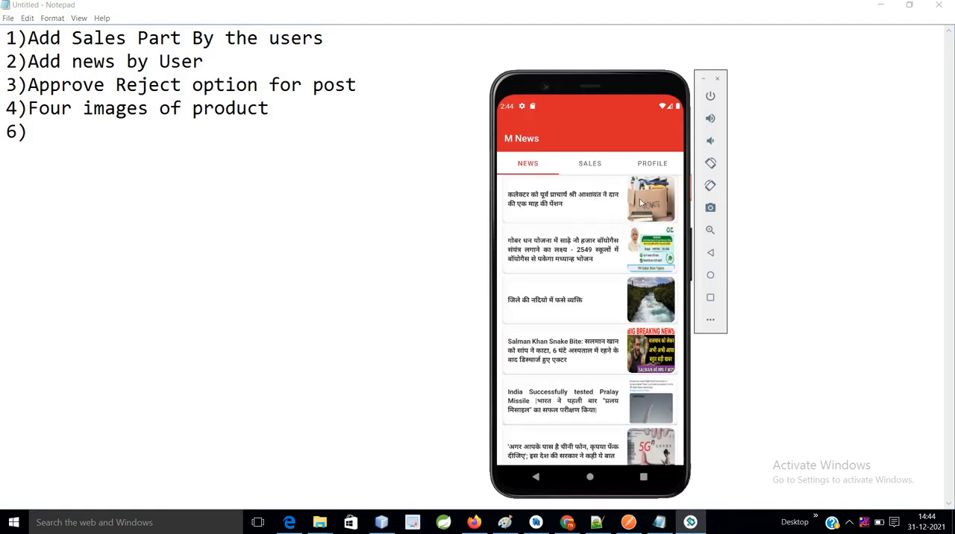
{"action": "left_click", "coordinate": [563, 198]}
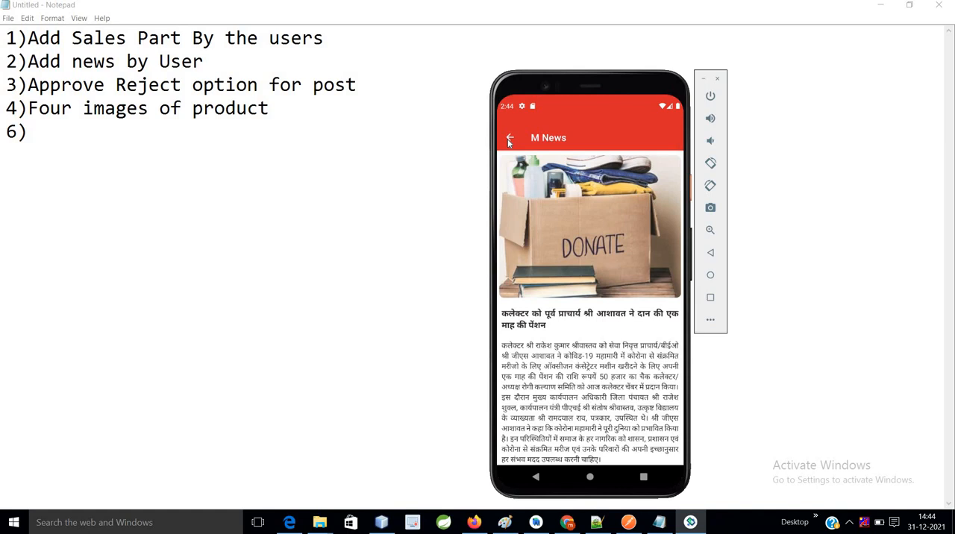
{"action": "left_click", "coordinate": [510, 138]}
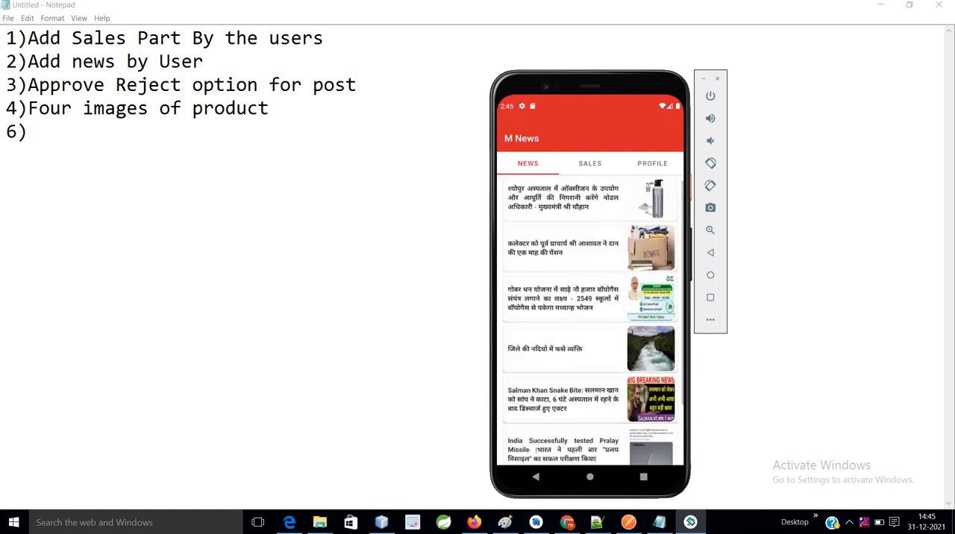
{"action": "scroll", "scroll_direction": "down", "scroll_amount": 3}
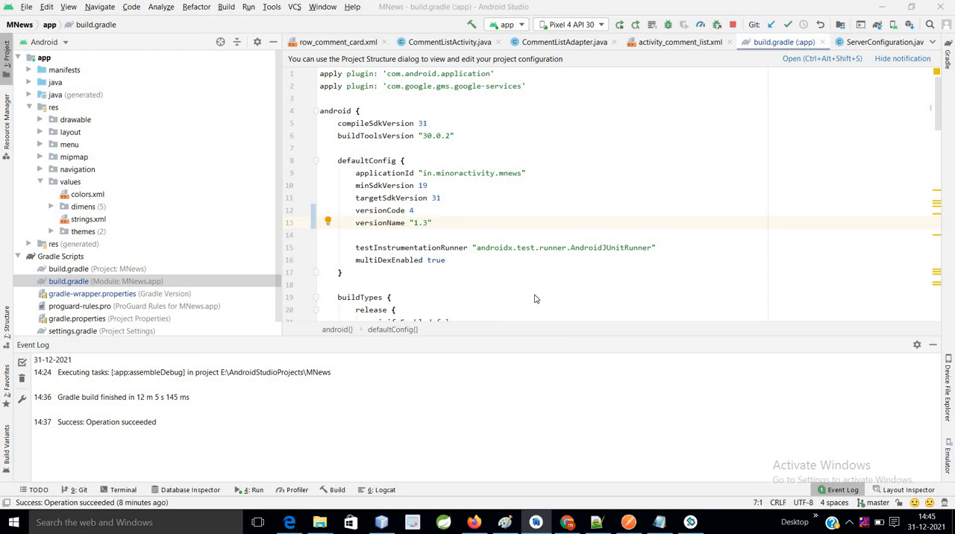
{"action": "mouse_move", "coordinate": [534, 295]}
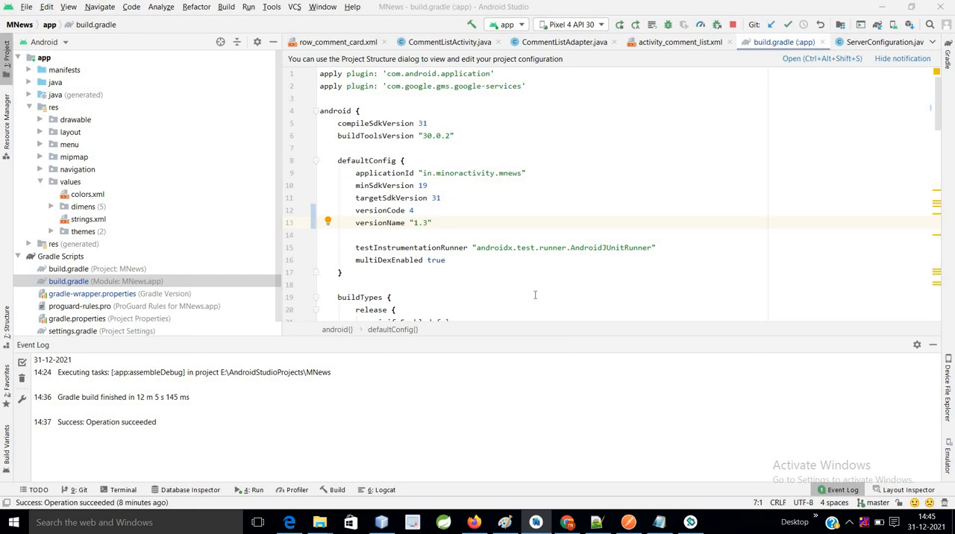